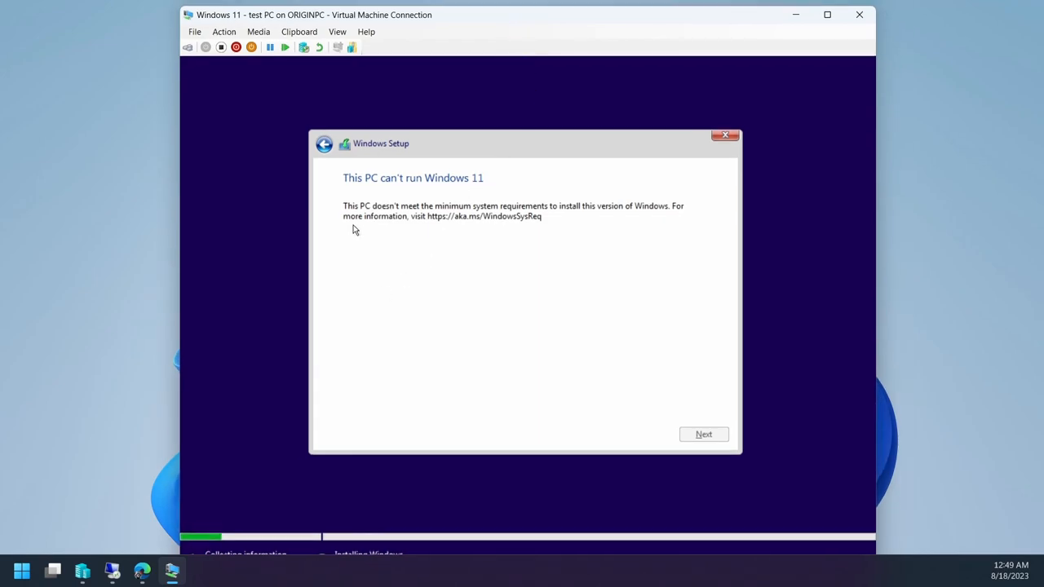
{"action": "mouse_move", "coordinate": [489, 215]}
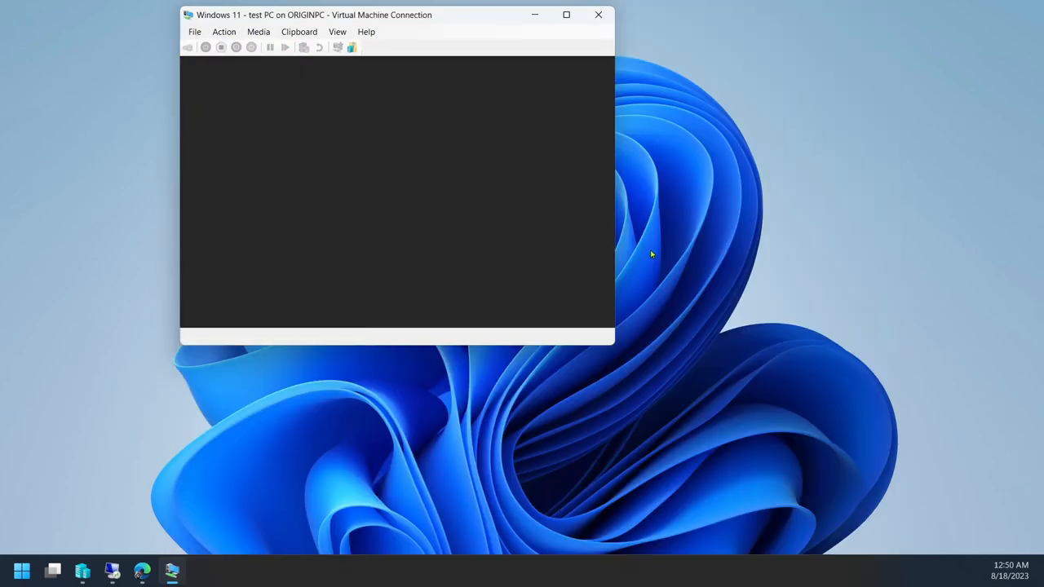
Step: Close the test PC's console window after Setup reports it can't run Windows 11
{"action": "left_click", "coordinate": [598, 14]}
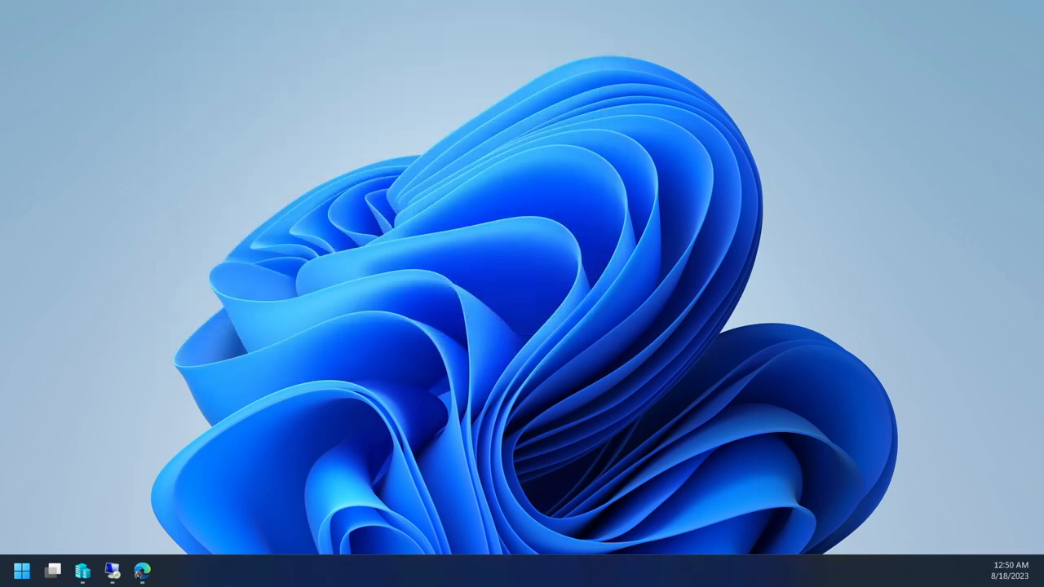
Step: View the Windows 11 dev environment details in Hyper-V Manager's Quick Create gallery
{"action": "left_click", "coordinate": [112, 570]}
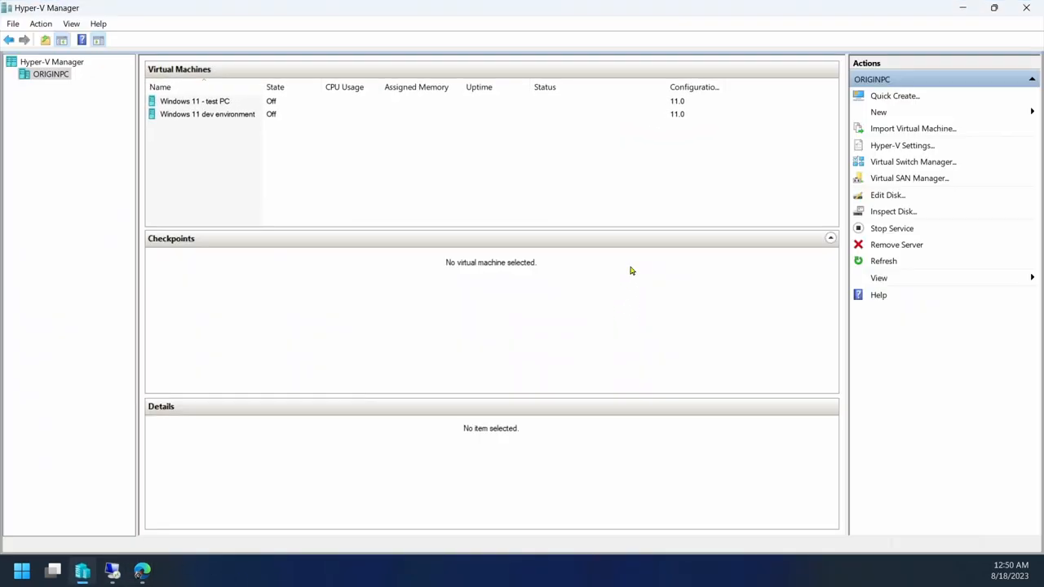
{"action": "mouse_move", "coordinate": [626, 230]}
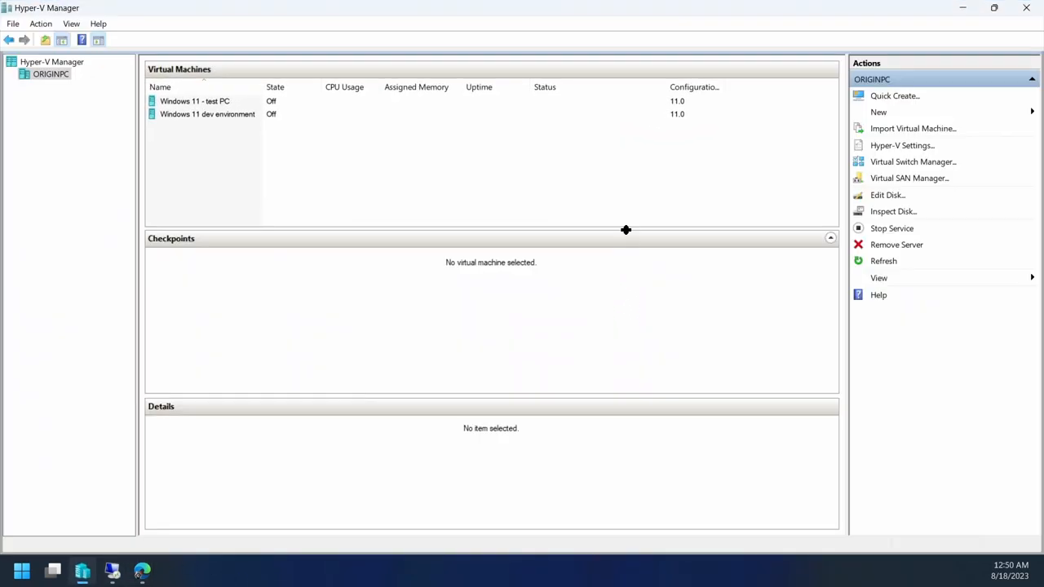
{"action": "left_click", "coordinate": [894, 95]}
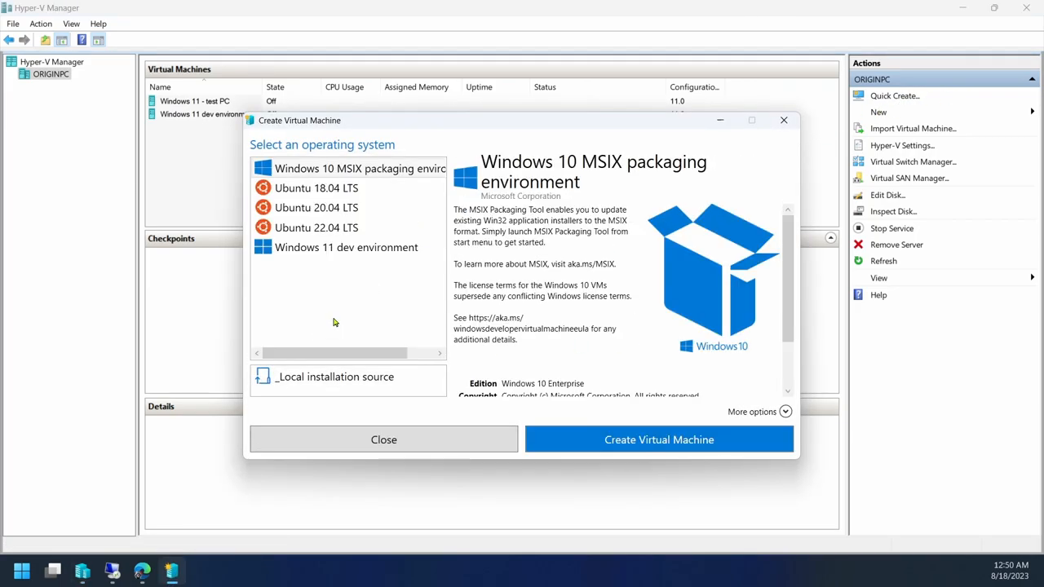
{"action": "left_click", "coordinate": [346, 247]}
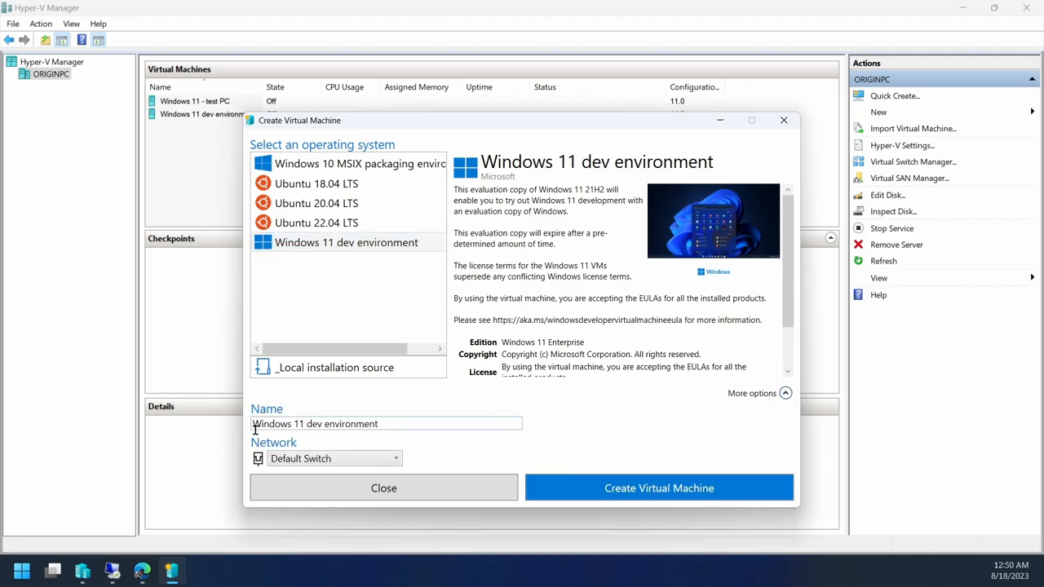
{"action": "mouse_move", "coordinate": [272, 447]}
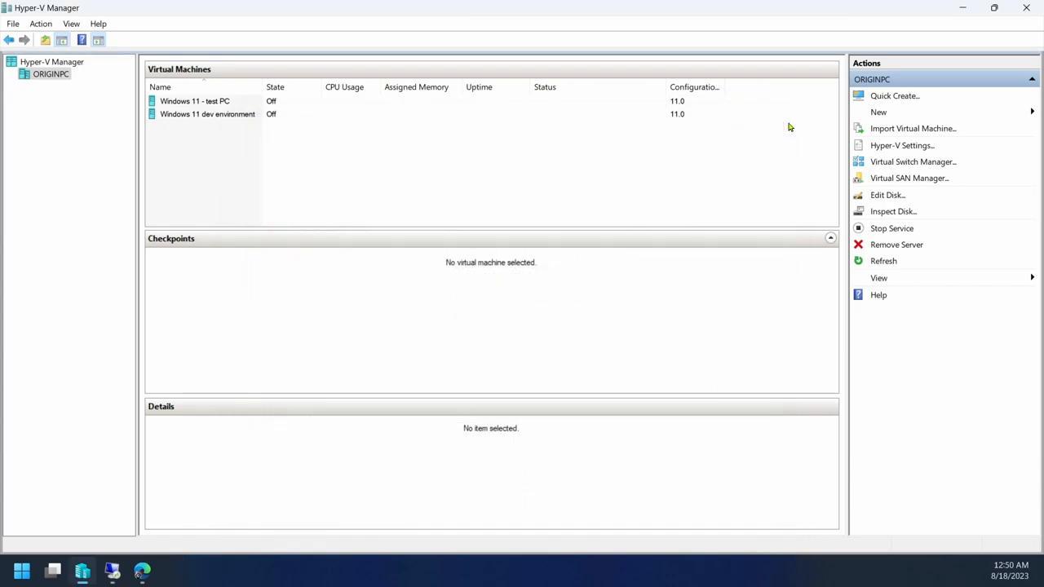
{"action": "mouse_move", "coordinate": [649, 133]}
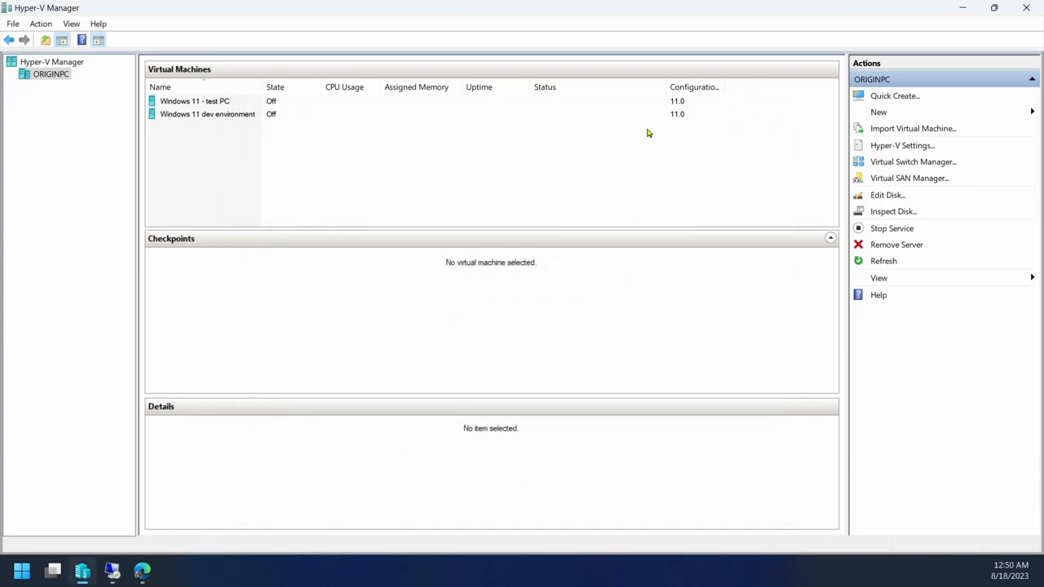
{"action": "left_click", "coordinate": [207, 113]}
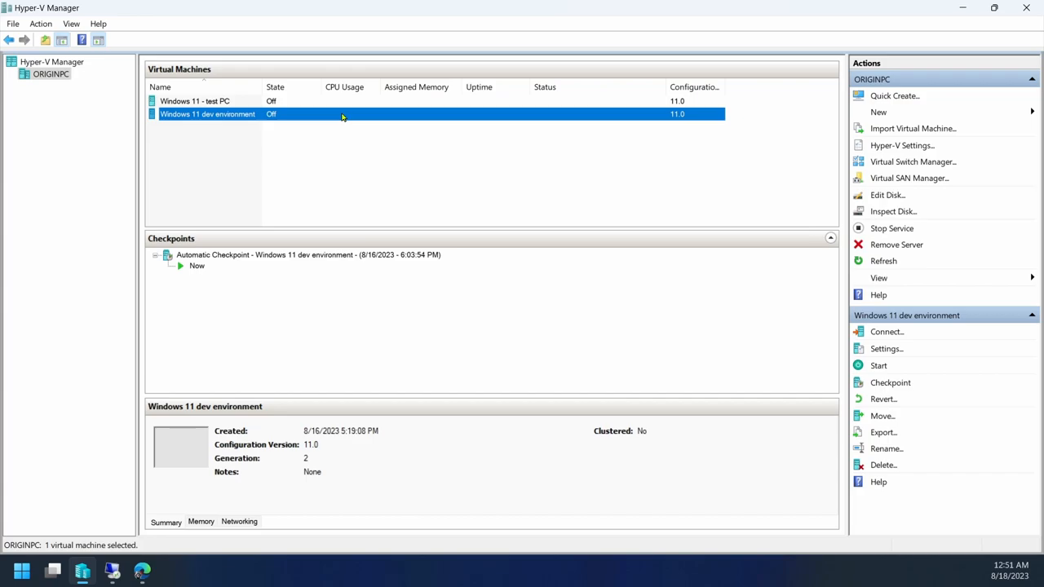
{"action": "mouse_move", "coordinate": [348, 116]}
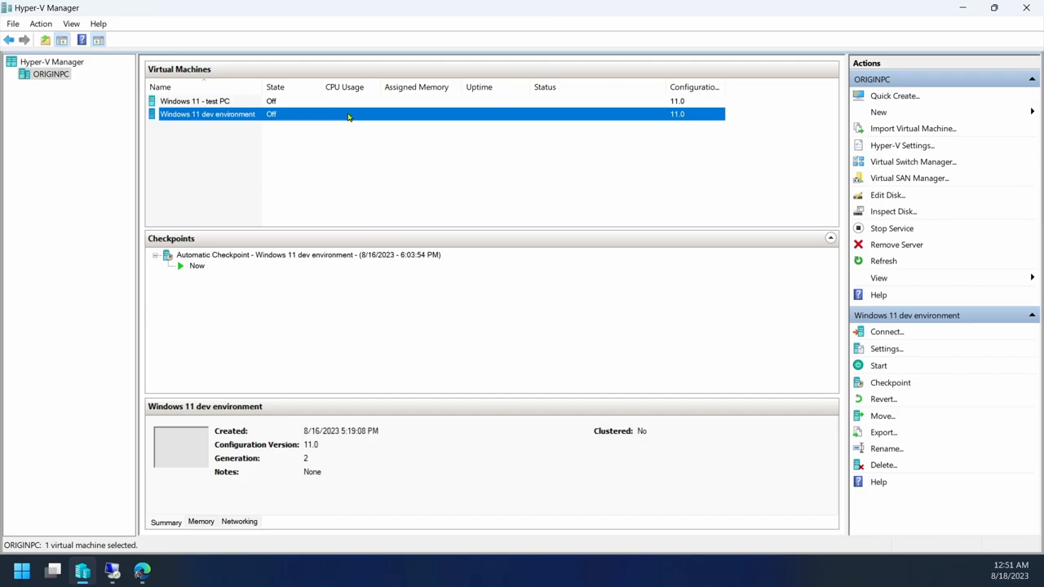
{"action": "mouse_move", "coordinate": [880, 112]}
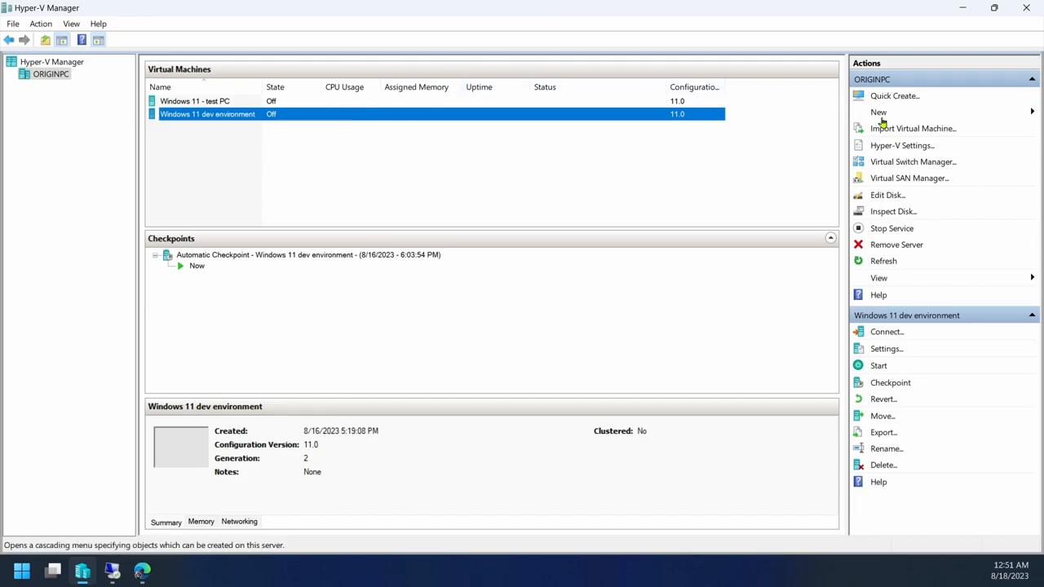
{"action": "left_click", "coordinate": [878, 112]}
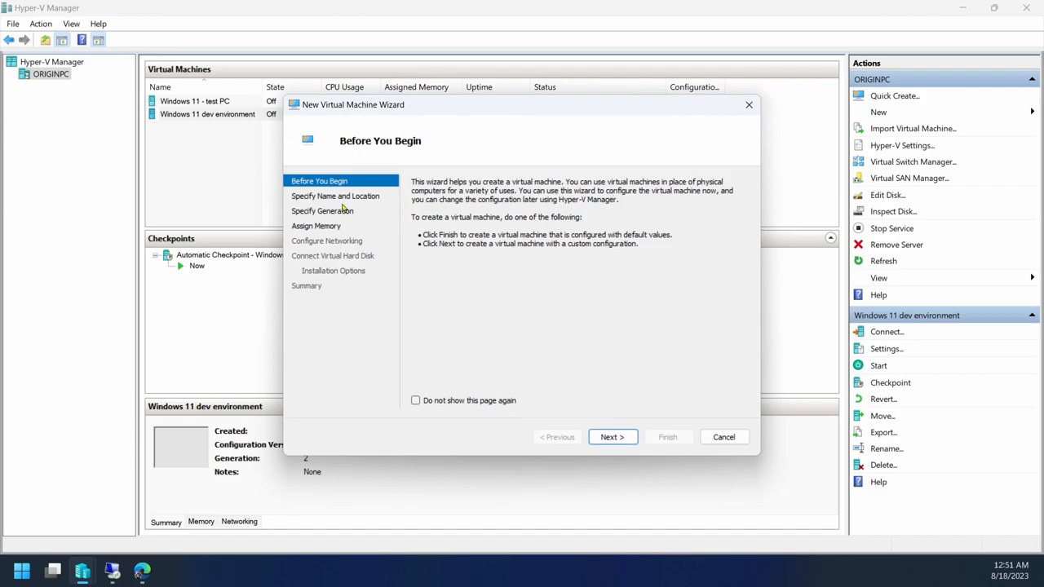
{"action": "left_click", "coordinate": [612, 437]}
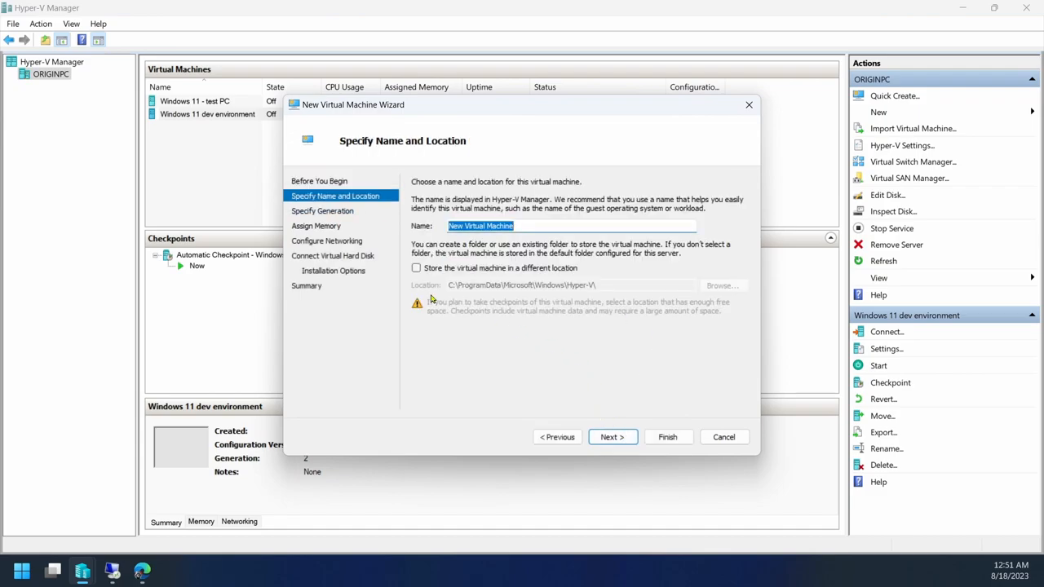
{"action": "left_click", "coordinate": [612, 436]}
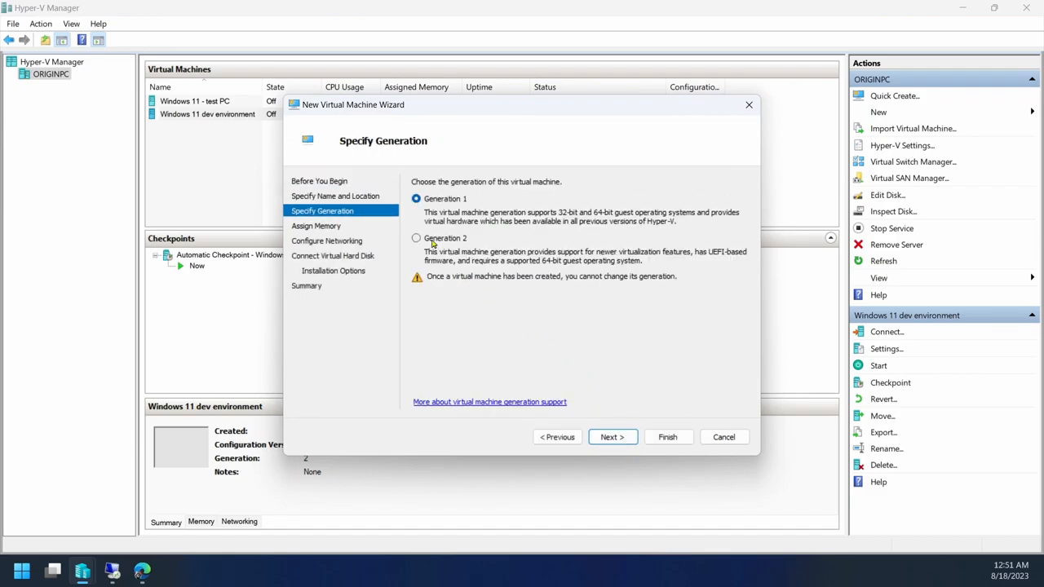
{"action": "left_click", "coordinate": [416, 238]}
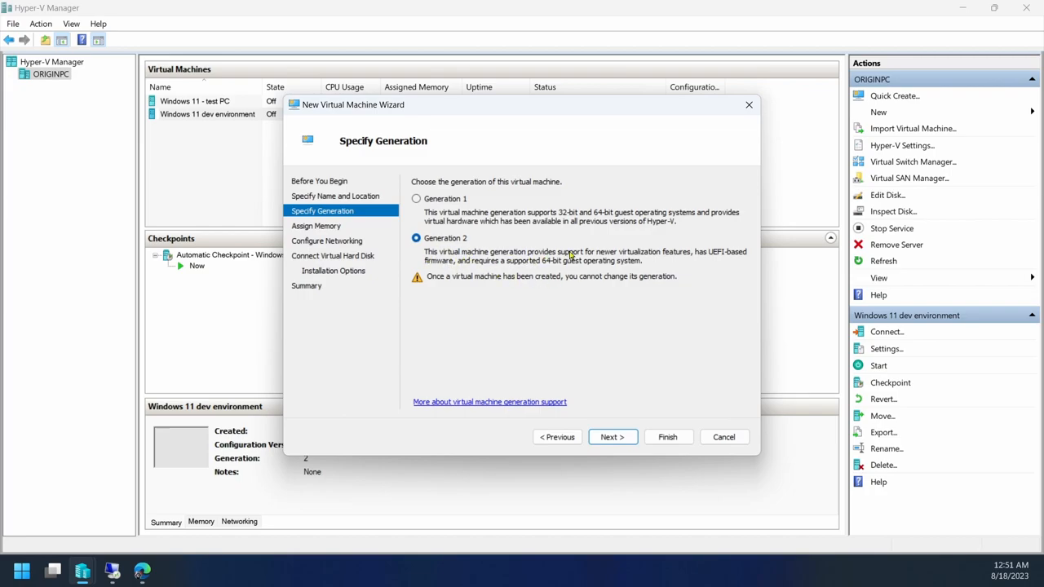
{"action": "mouse_move", "coordinate": [690, 257]}
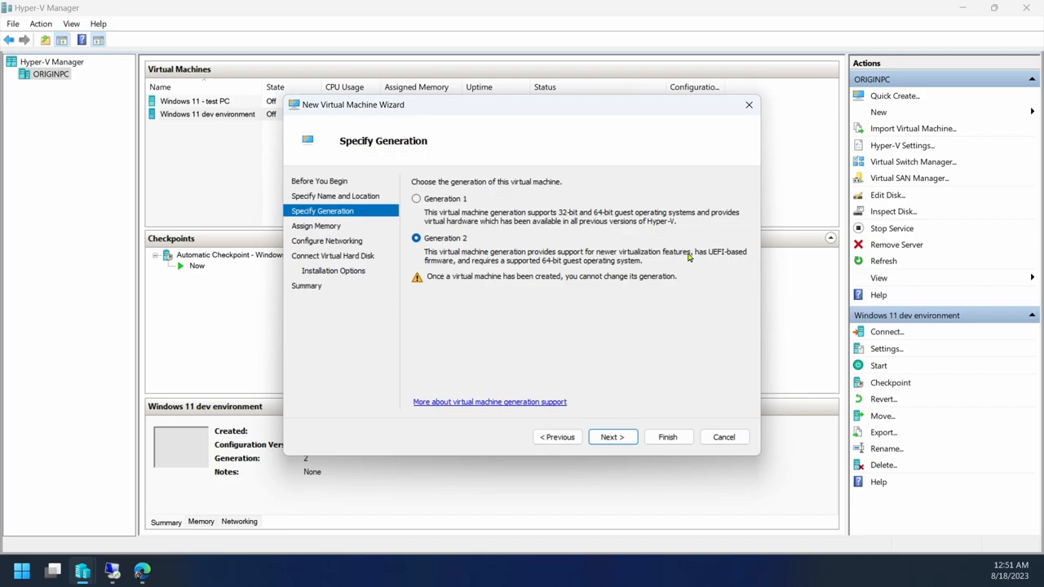
{"action": "mouse_move", "coordinate": [707, 263]}
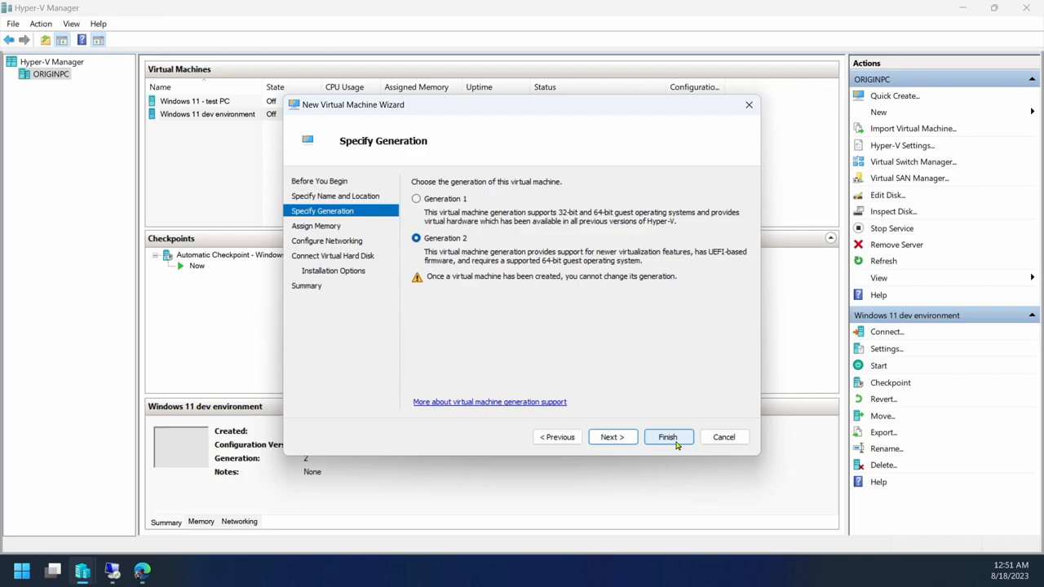
{"action": "left_click", "coordinate": [667, 437]}
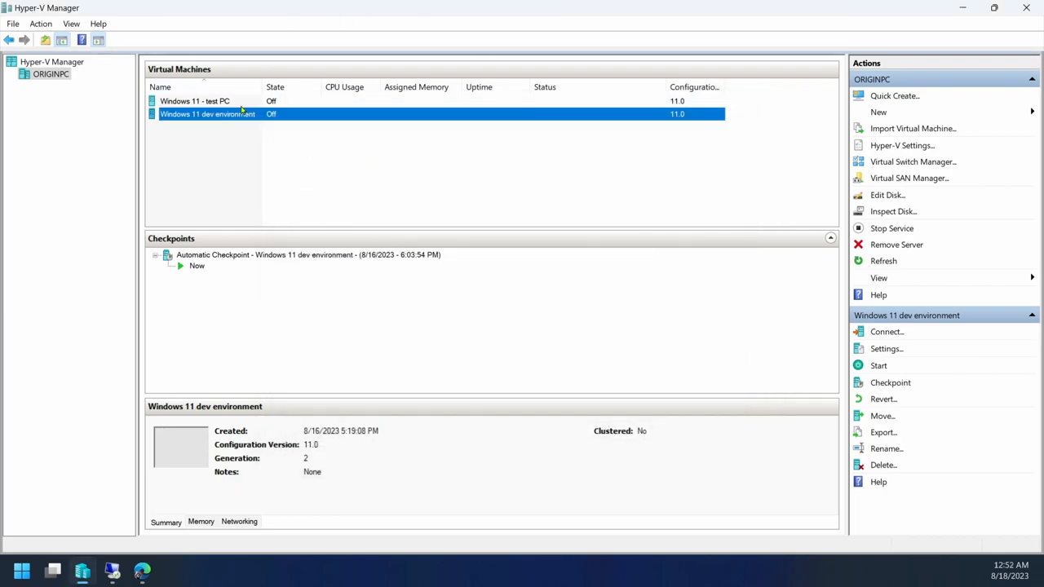
Step: Enable the Trusted Platform Module under Security for the Windows 11 - test PC and confirm with OK
{"action": "left_click", "coordinate": [196, 100]}
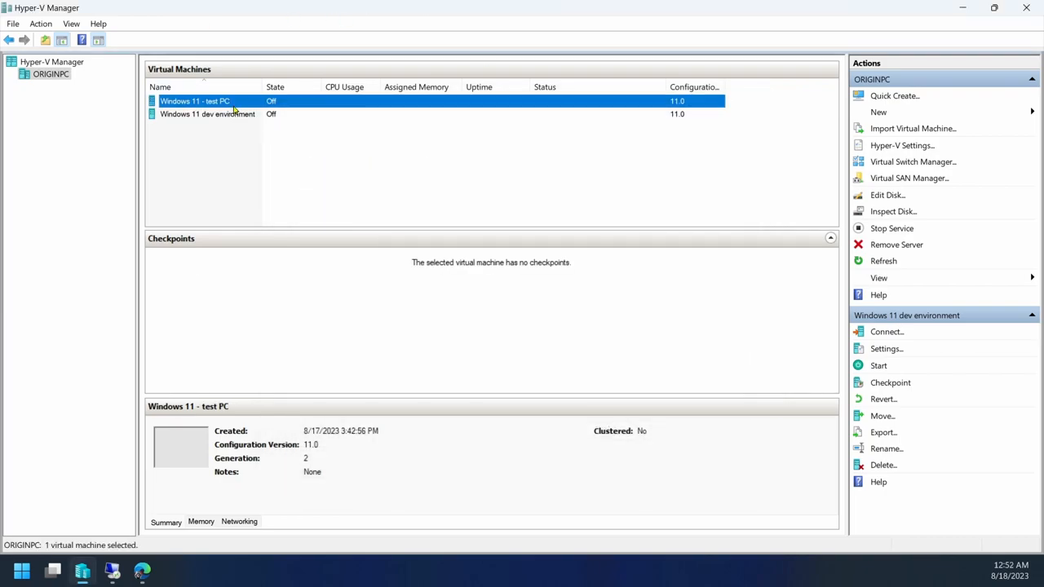
{"action": "left_click", "coordinate": [885, 349]}
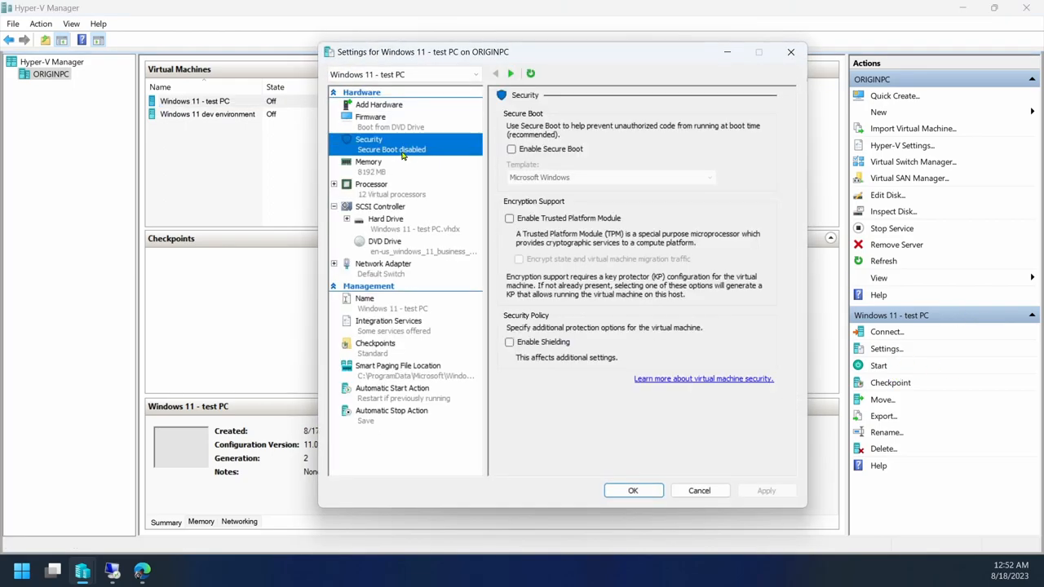
{"action": "left_click", "coordinate": [511, 149]}
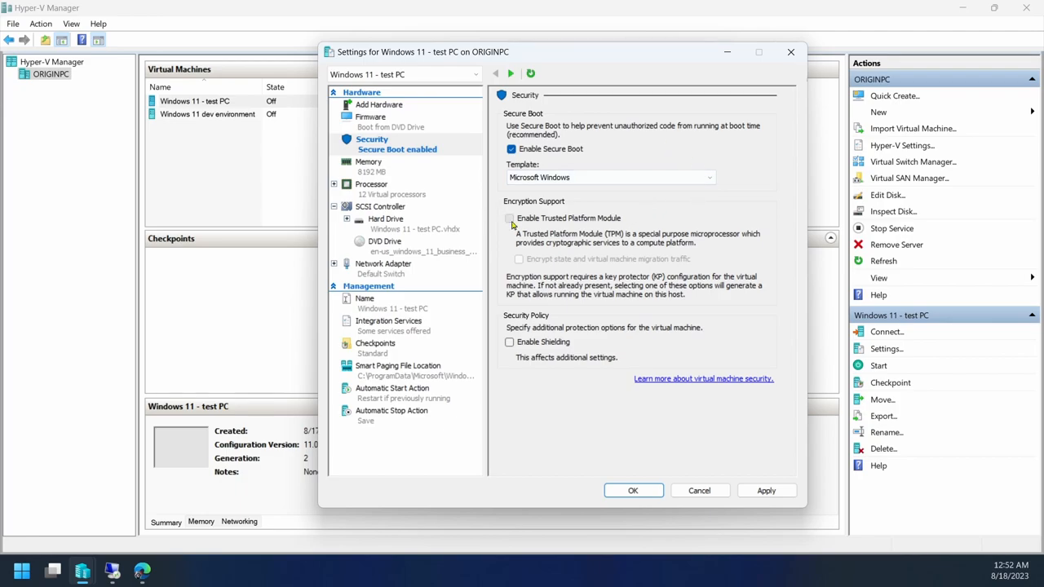
{"action": "left_click", "coordinate": [511, 218]}
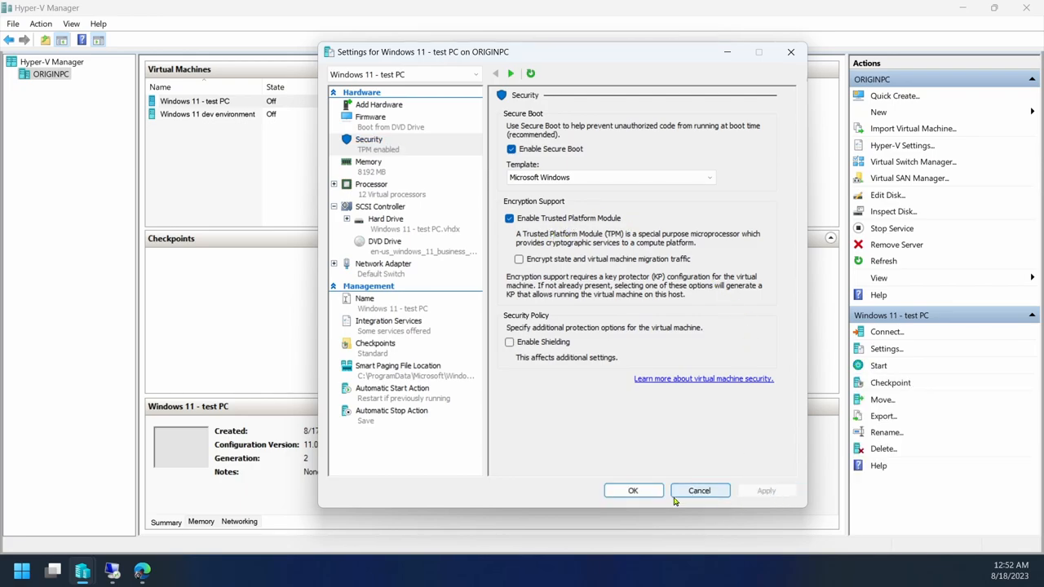
{"action": "left_click", "coordinate": [699, 490]}
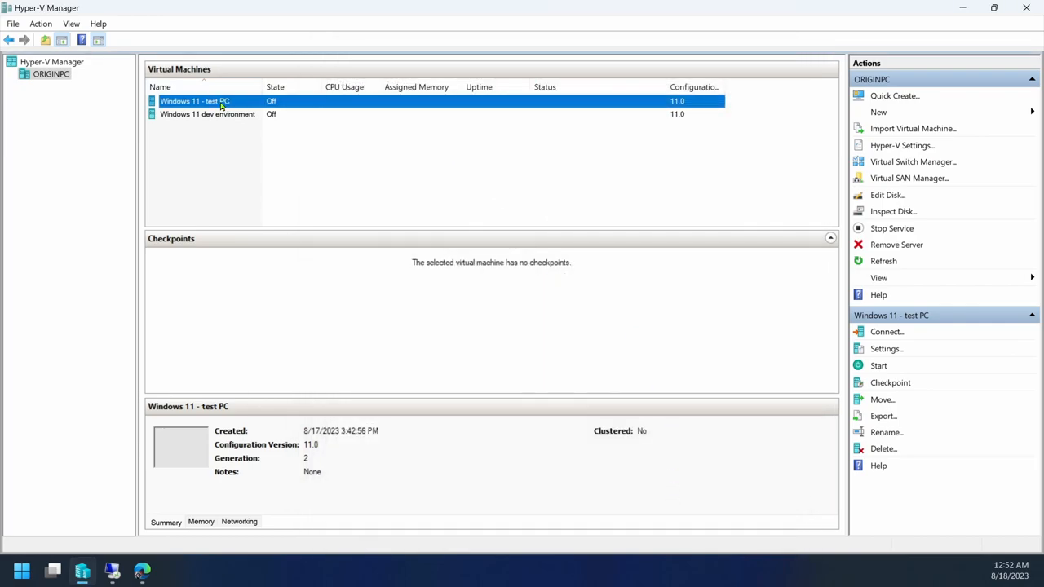
{"action": "mouse_move", "coordinate": [525, 303]}
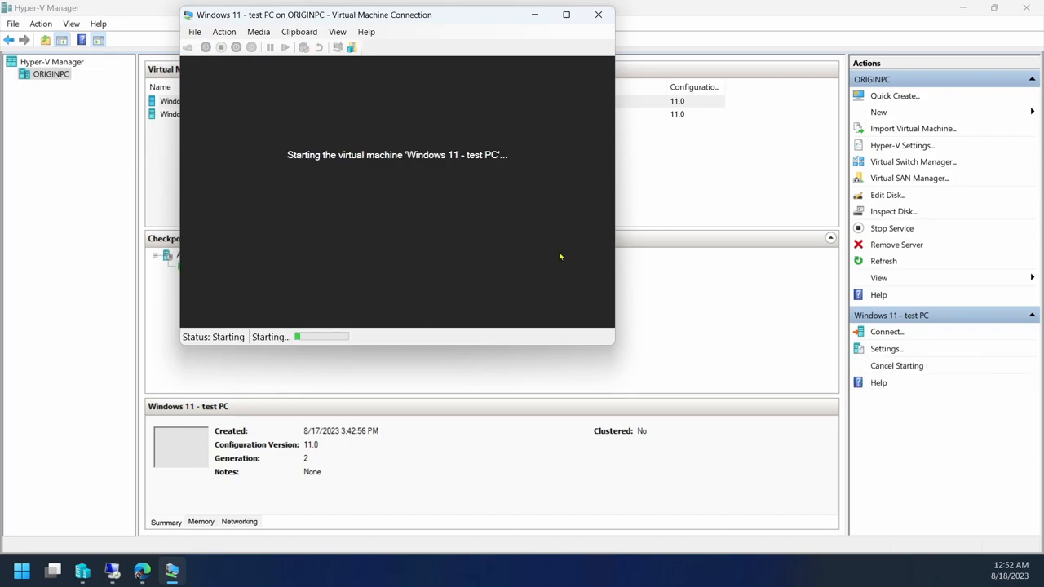
{"action": "mouse_move", "coordinate": [475, 206]}
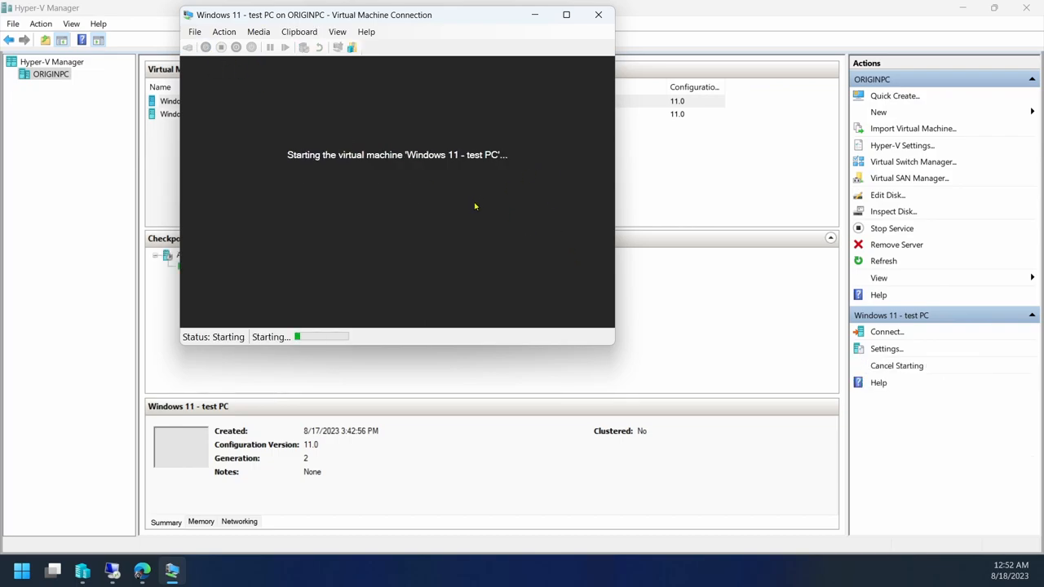
{"action": "mouse_move", "coordinate": [433, 201]}
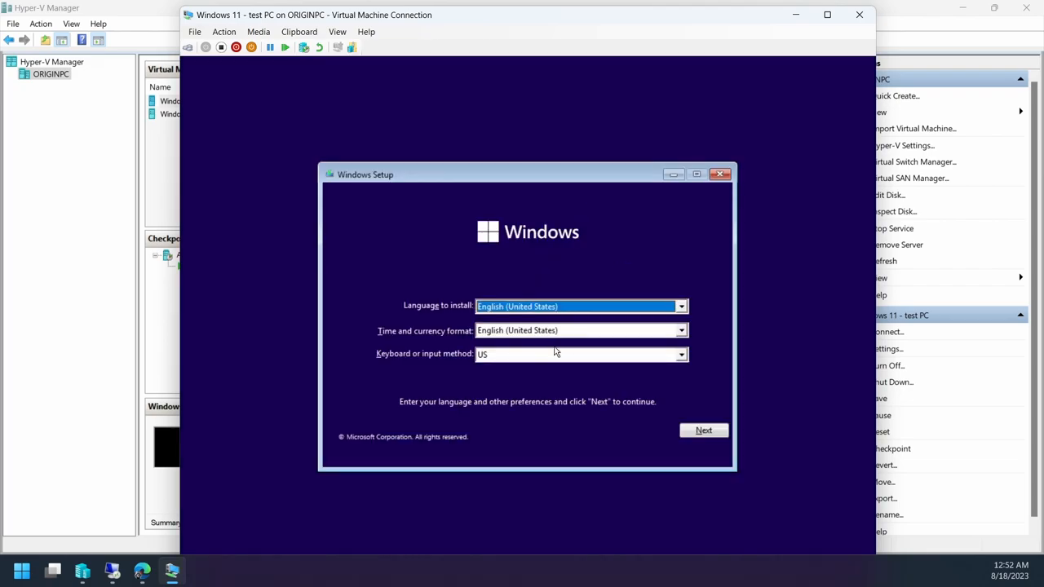
Step: Choose English (World) as the time and currency format and continue to Install now
{"action": "left_click", "coordinate": [579, 331]}
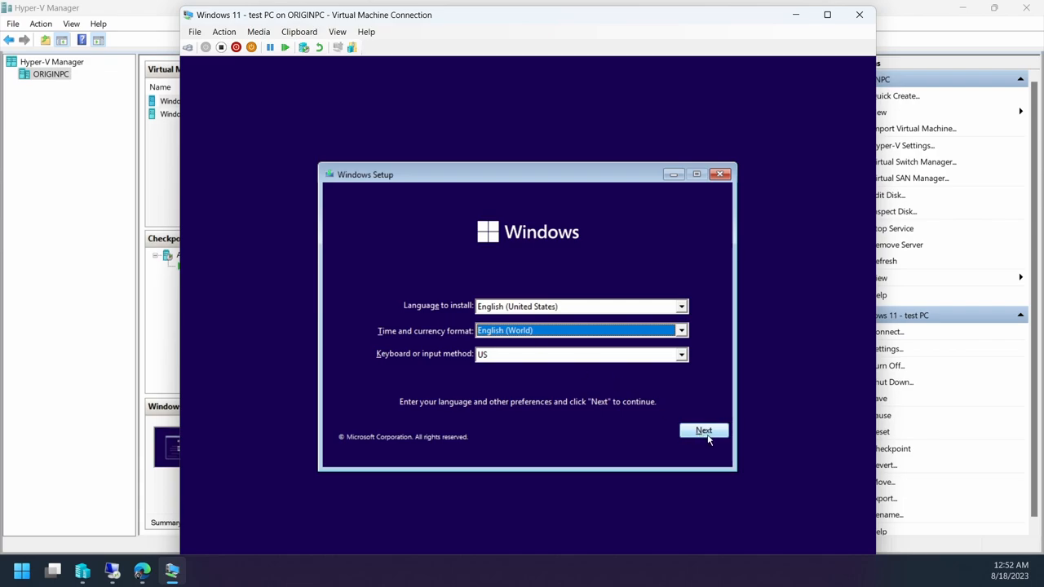
{"action": "left_click", "coordinate": [703, 431]}
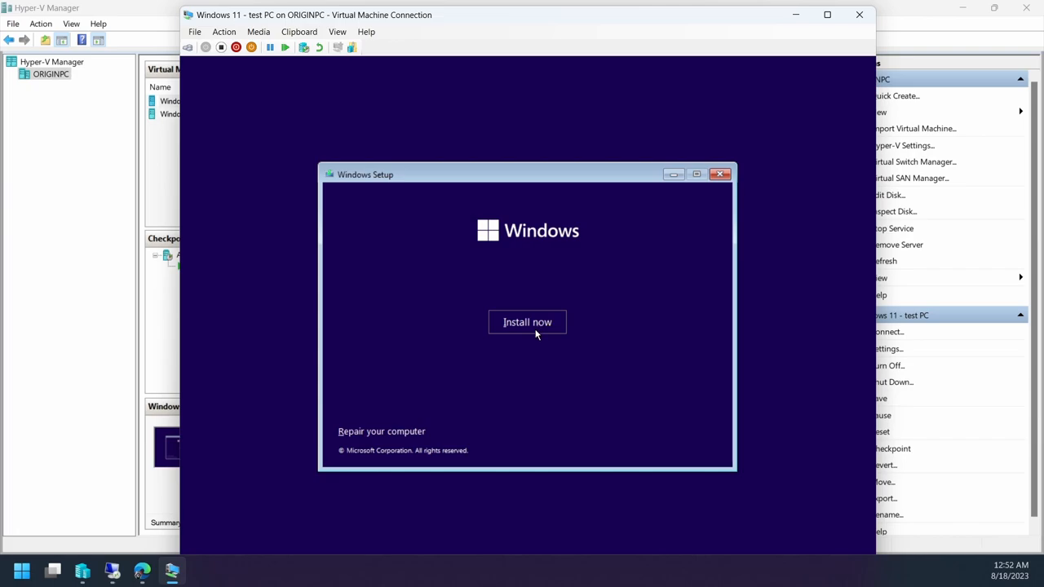
Step: Begin a custom Windows 11 Pro install onto Drive 0's 127 GB unallocated space
{"action": "left_click", "coordinate": [527, 321]}
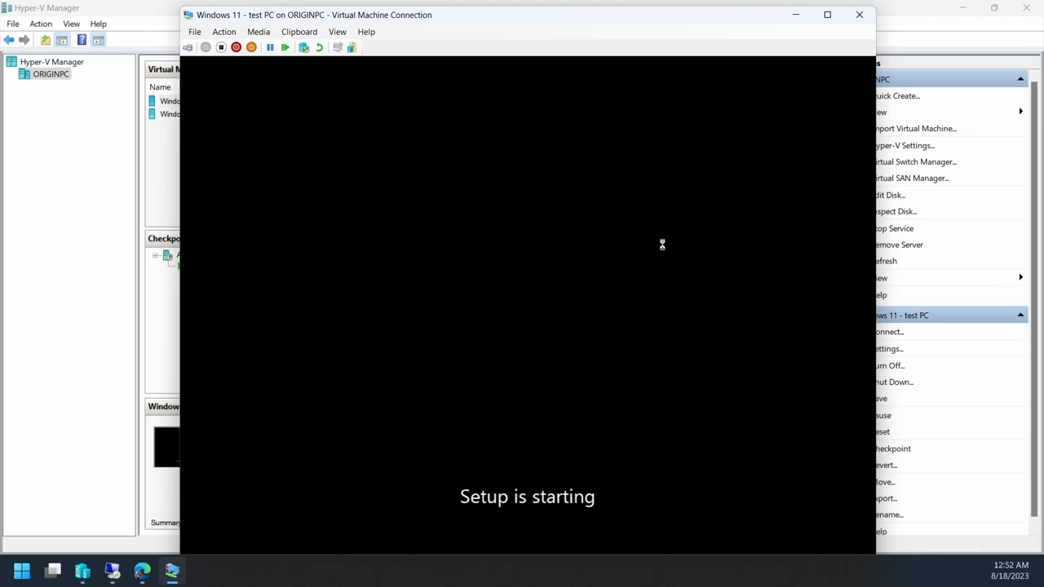
{"action": "mouse_move", "coordinate": [568, 32]}
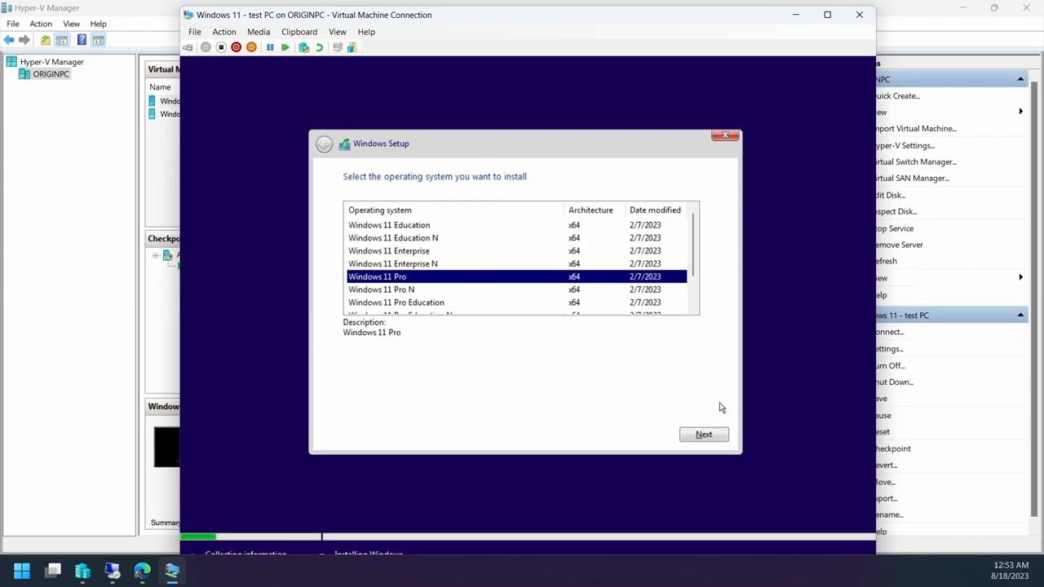
{"action": "left_click", "coordinate": [703, 434]}
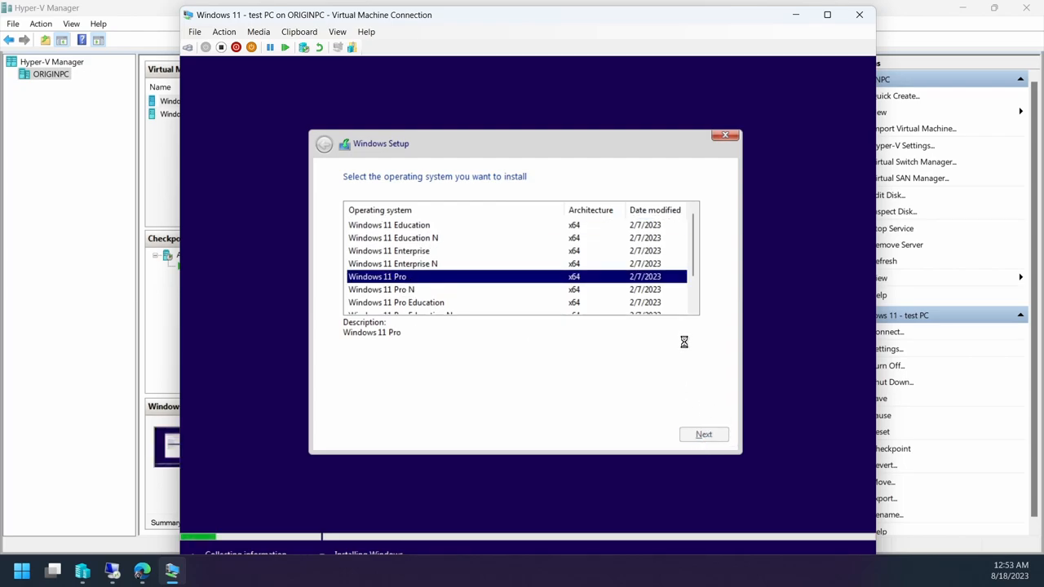
{"action": "left_click", "coordinate": [703, 434]}
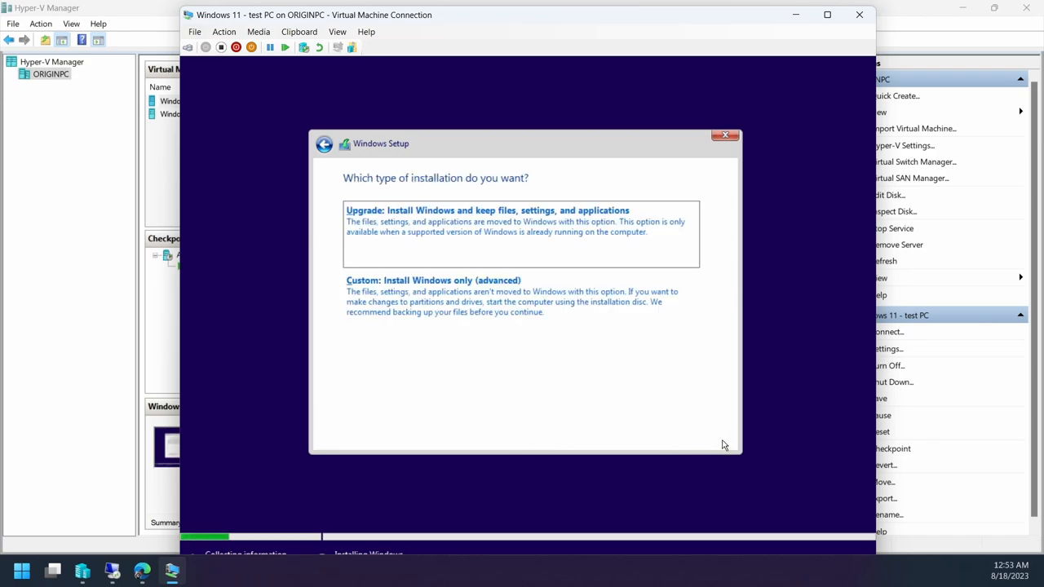
{"action": "left_click", "coordinate": [433, 280]}
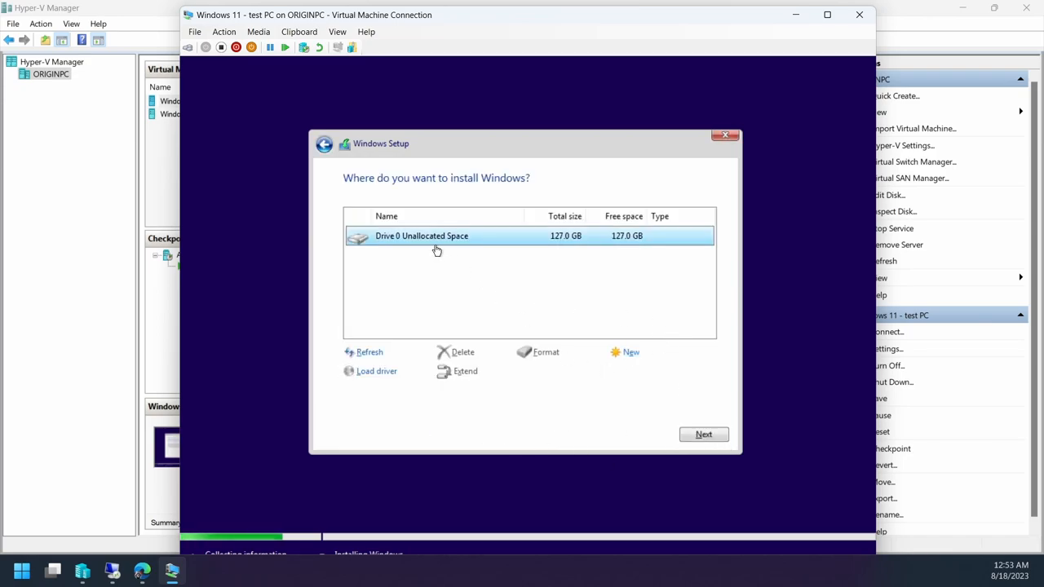
{"action": "left_click", "coordinate": [703, 434]}
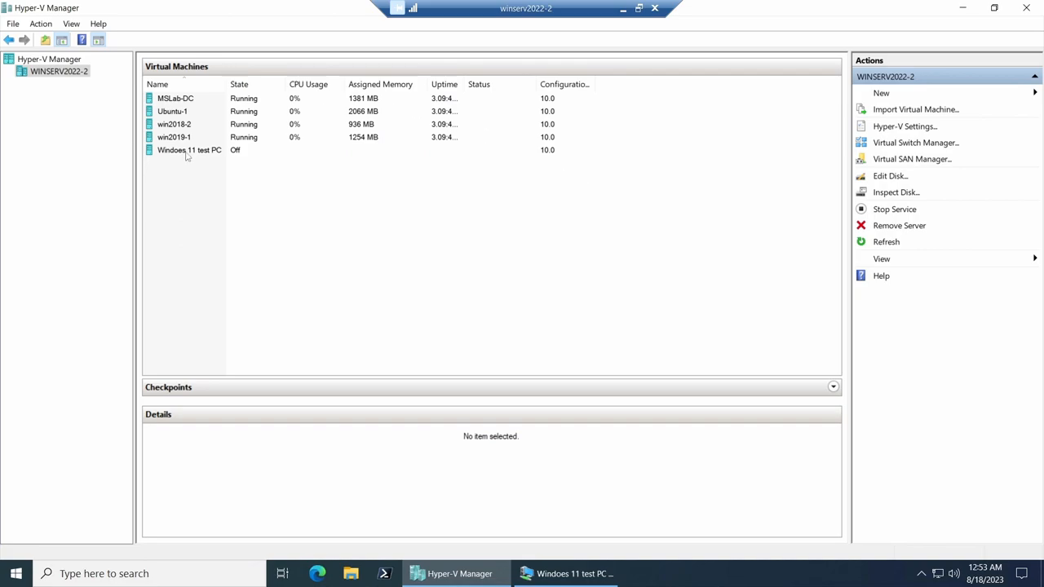
Step: Enable the Trusted Platform Module for the Windows 11 test VM on WINSERV2022-2, applying and confirming
{"action": "left_click", "coordinate": [190, 150]}
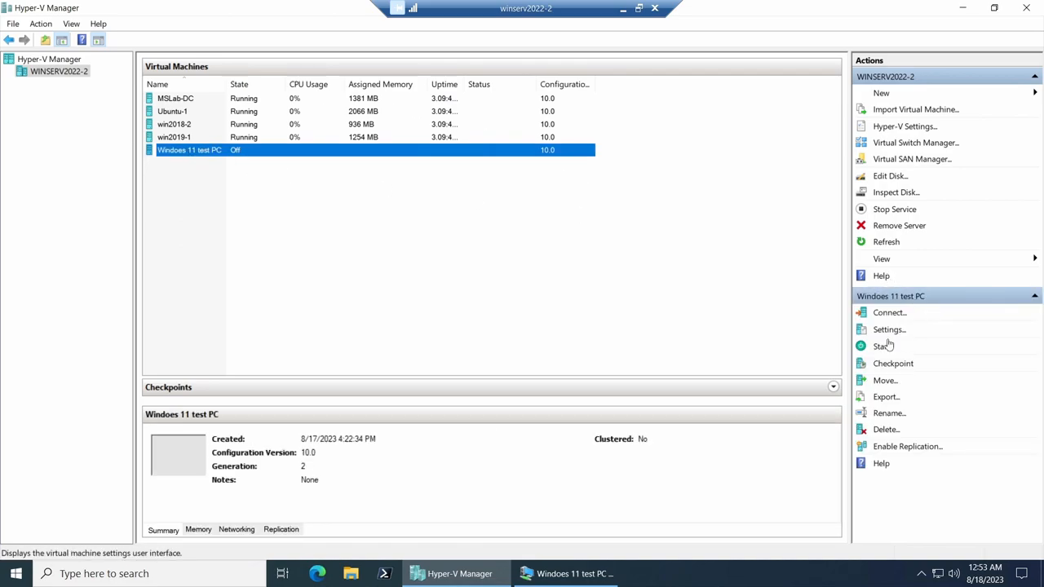
{"action": "left_click", "coordinate": [889, 329]}
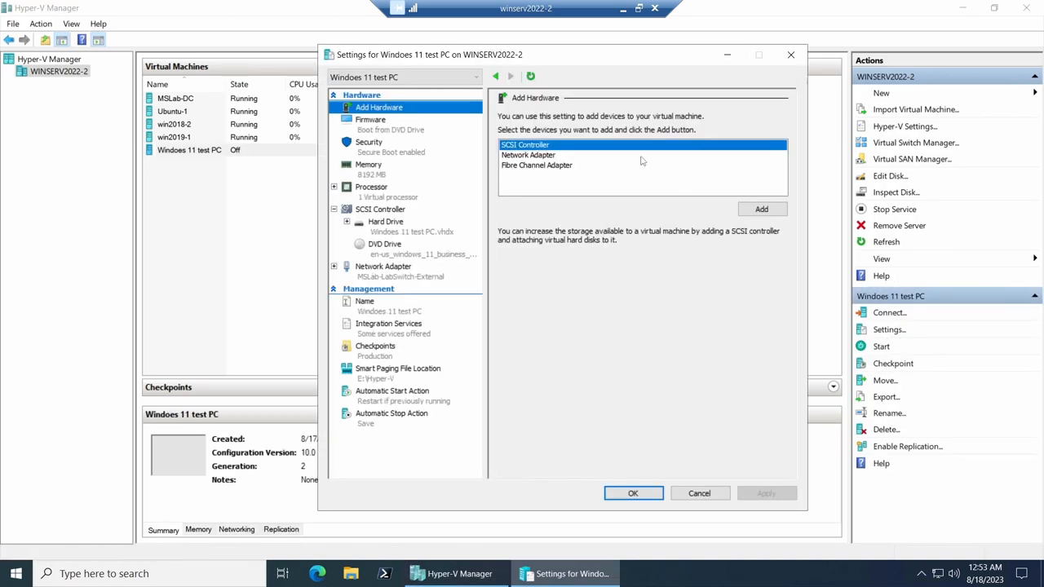
{"action": "left_click", "coordinate": [369, 142]}
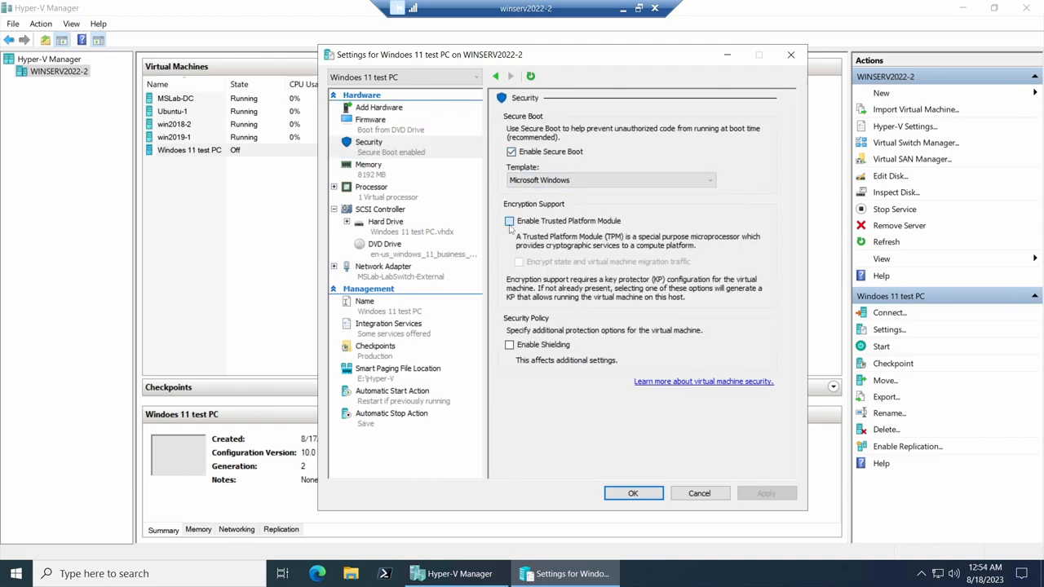
{"action": "left_click", "coordinate": [509, 221]}
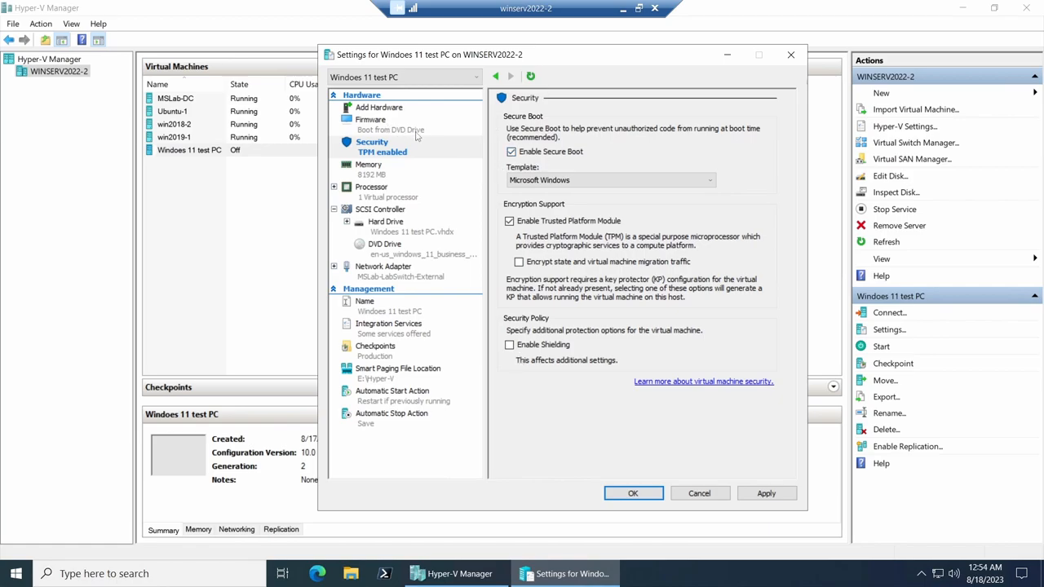
{"action": "left_click", "coordinate": [633, 493]}
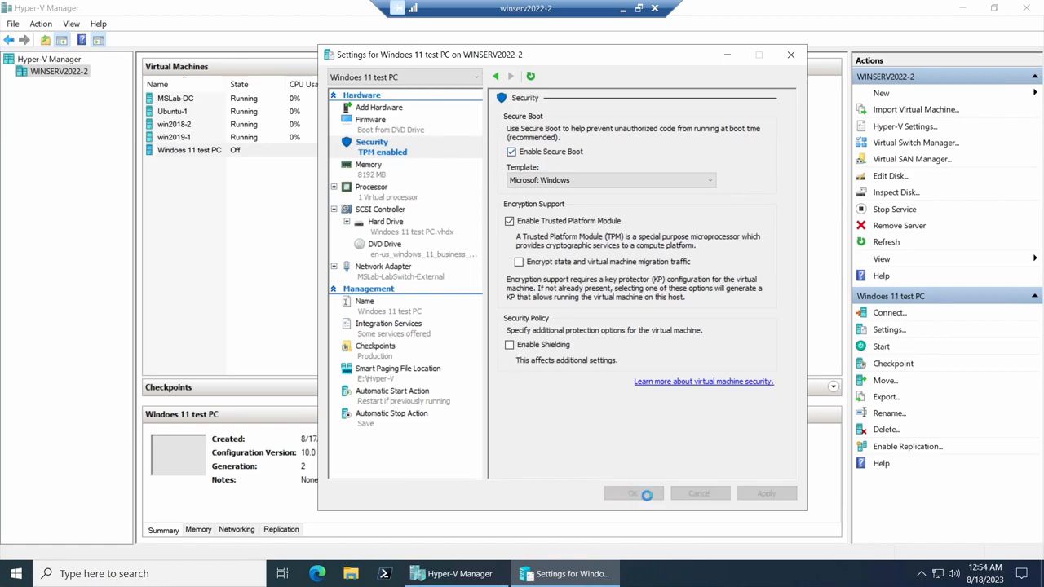
{"action": "left_click", "coordinate": [633, 494]}
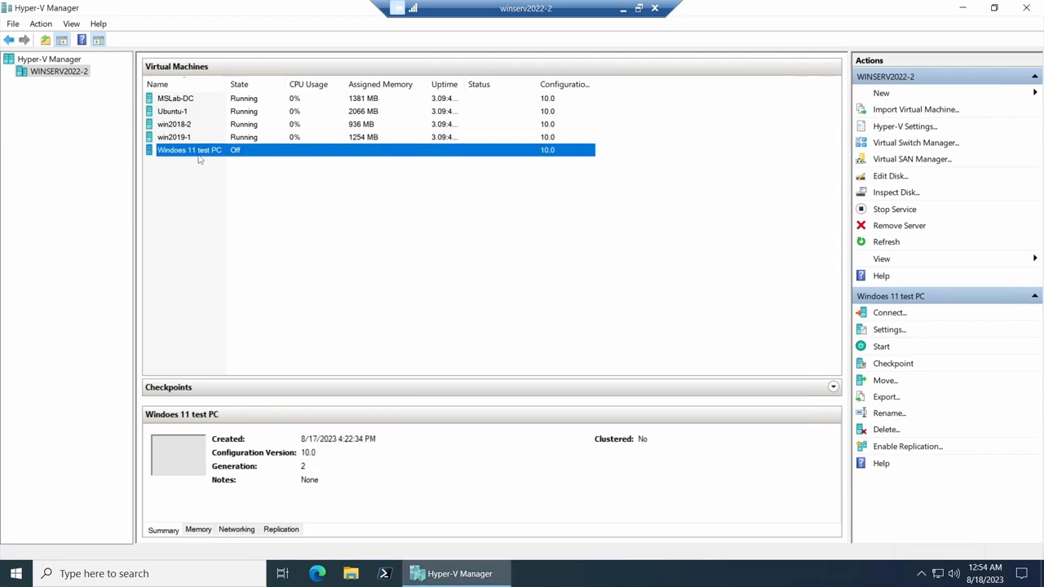
{"action": "mouse_move", "coordinate": [205, 157]}
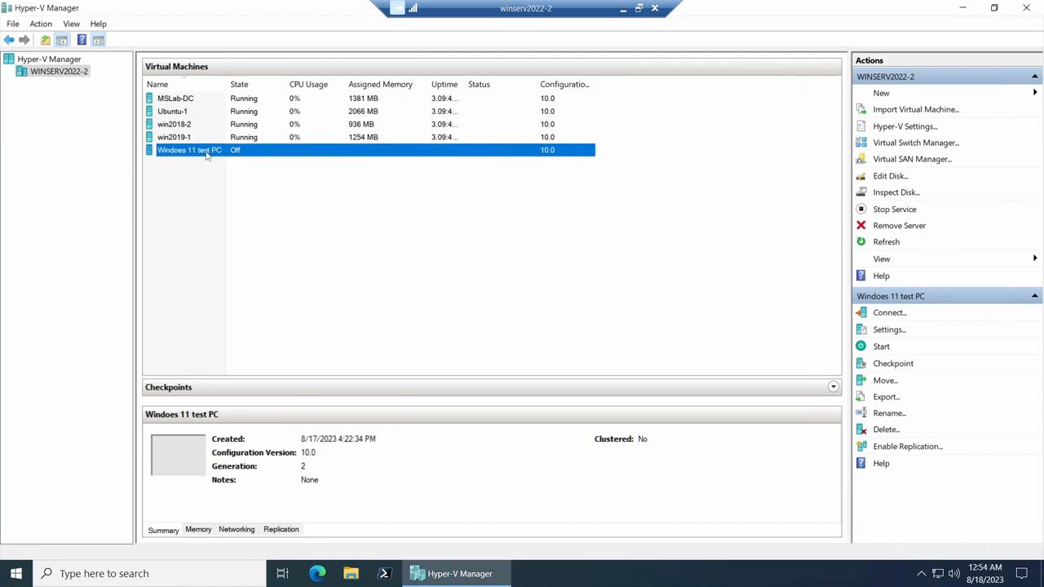